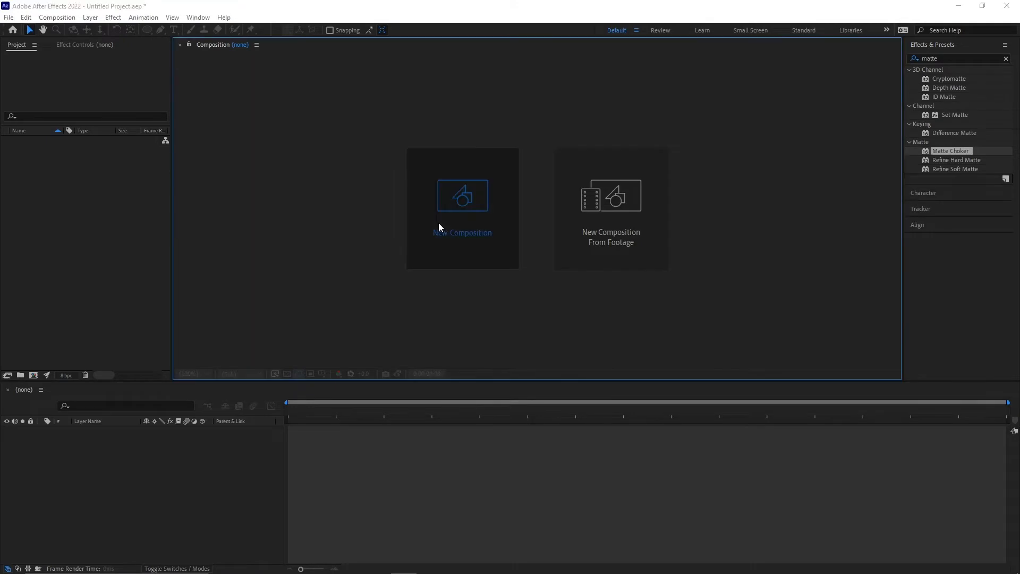
# Step: Create an 800×800 composition named Liquify, 1 second long, with a black background
pyautogui.click(462, 195)
pyautogui.write('Liquify')
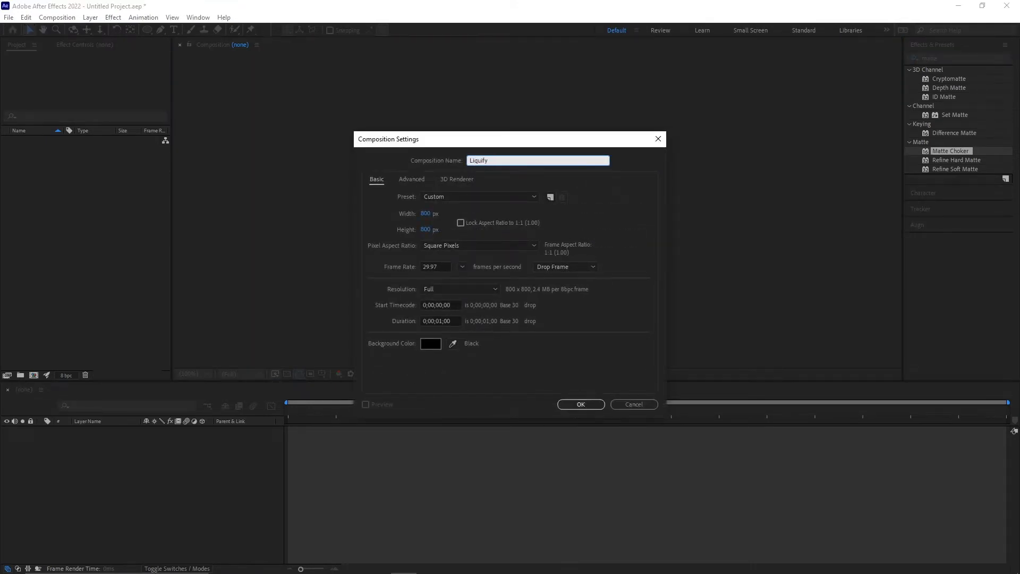
pyautogui.click(580, 404)
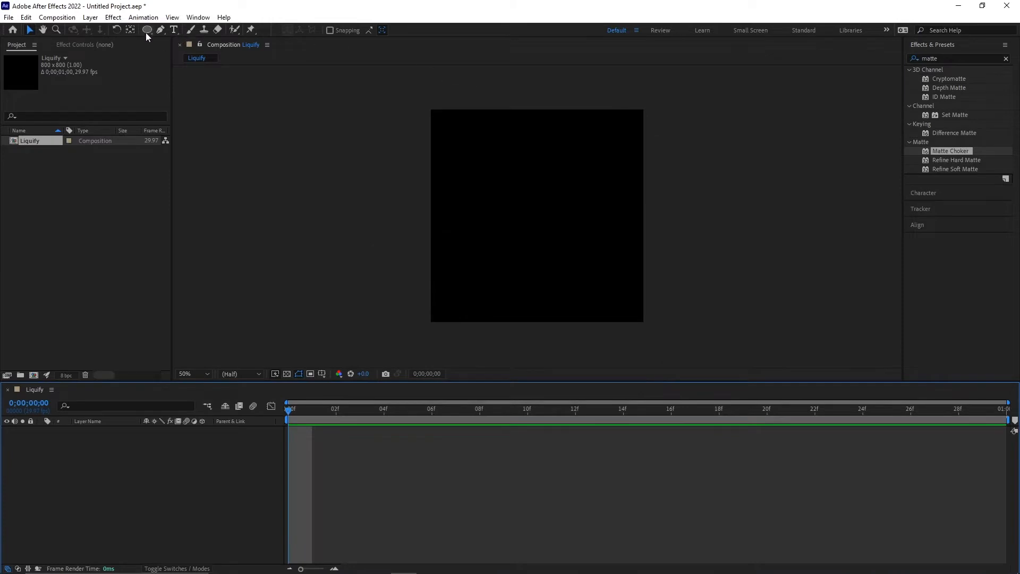
# Step: Draw a white ellipse and expose its Ellipse 1 size and transform properties
pyautogui.moveTo(433, 112); pyautogui.dragTo(644, 320)
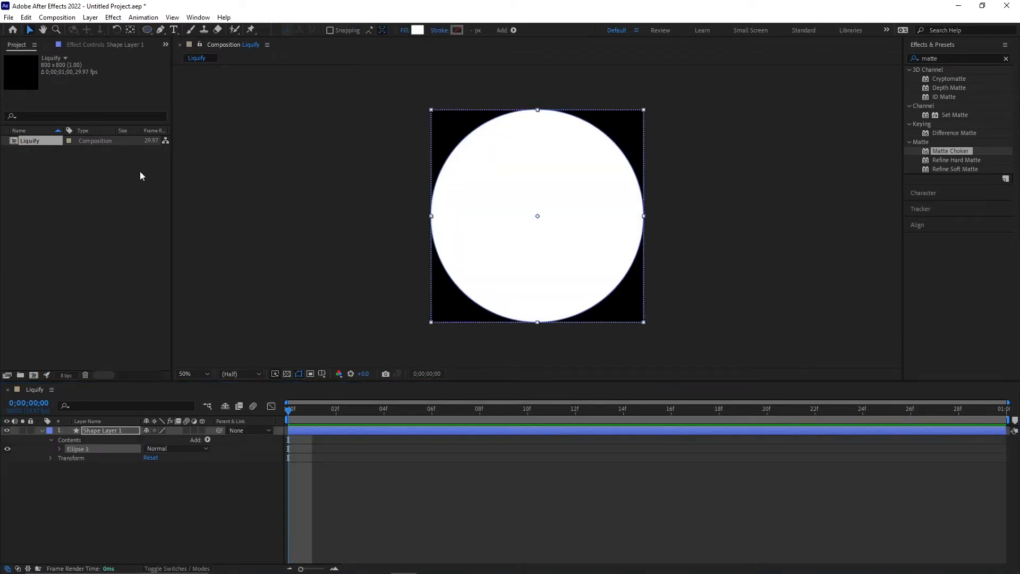
pyautogui.click(50, 448)
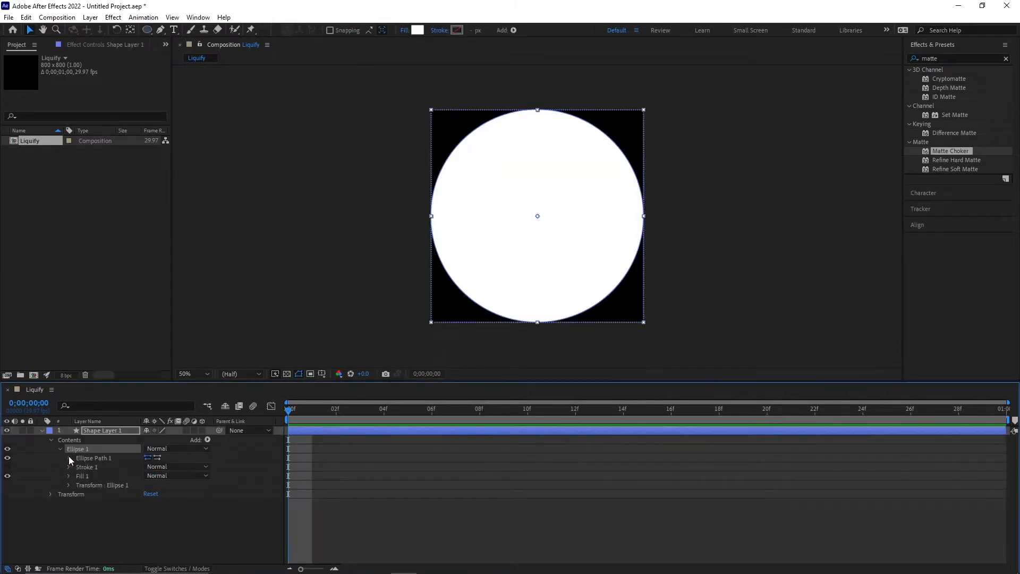
pyautogui.click(68, 457)
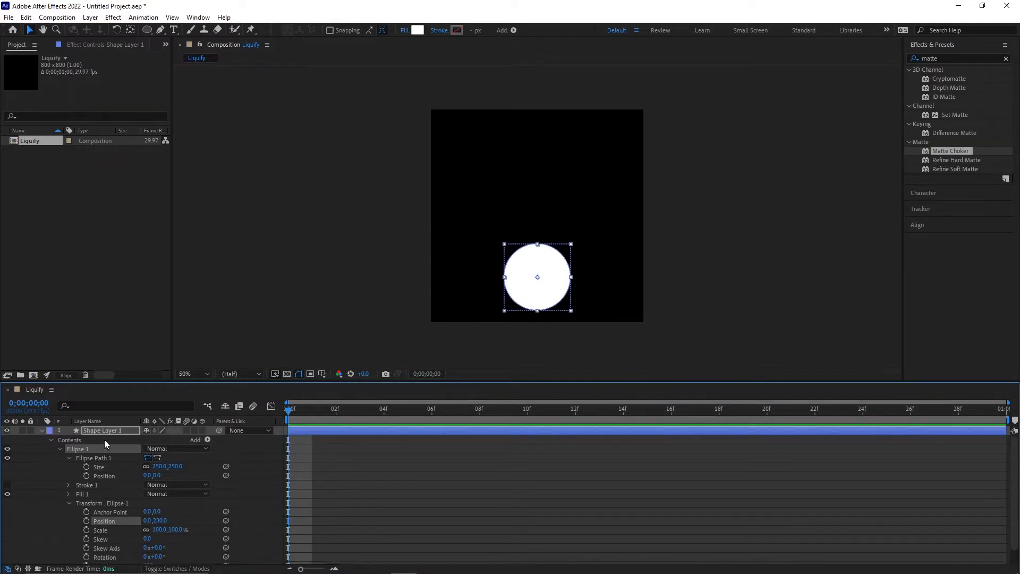
# Step: Duplicate the circle layer and move the playhead to a later time
pyautogui.press('ctrl+d')
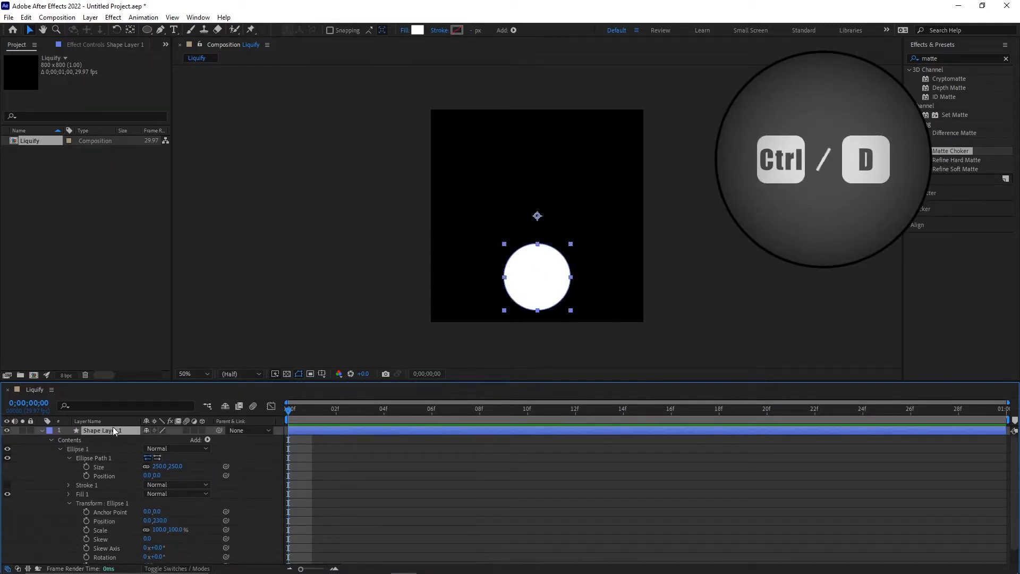
pyautogui.press('ctrl+d')
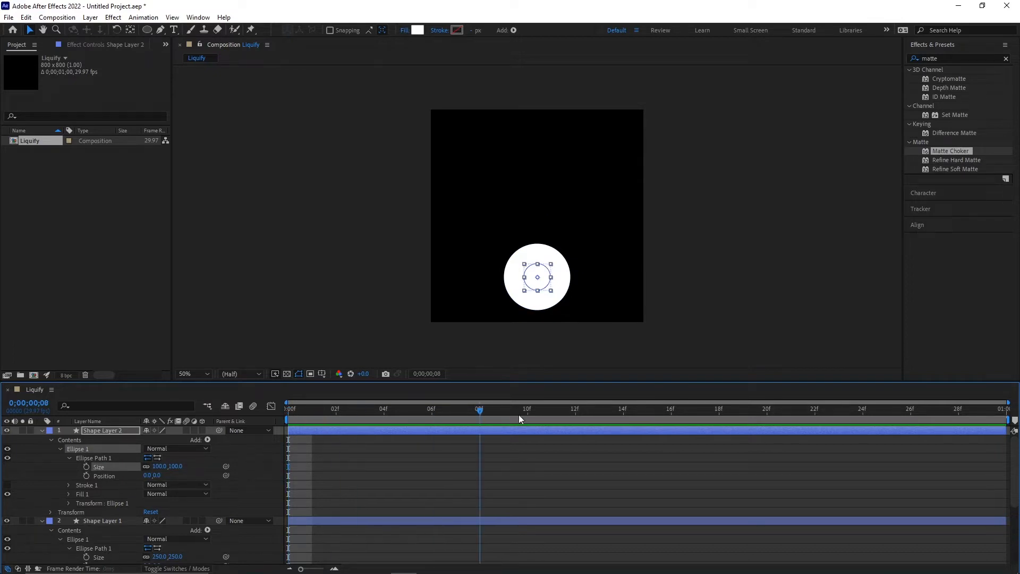
pyautogui.click(647, 409)
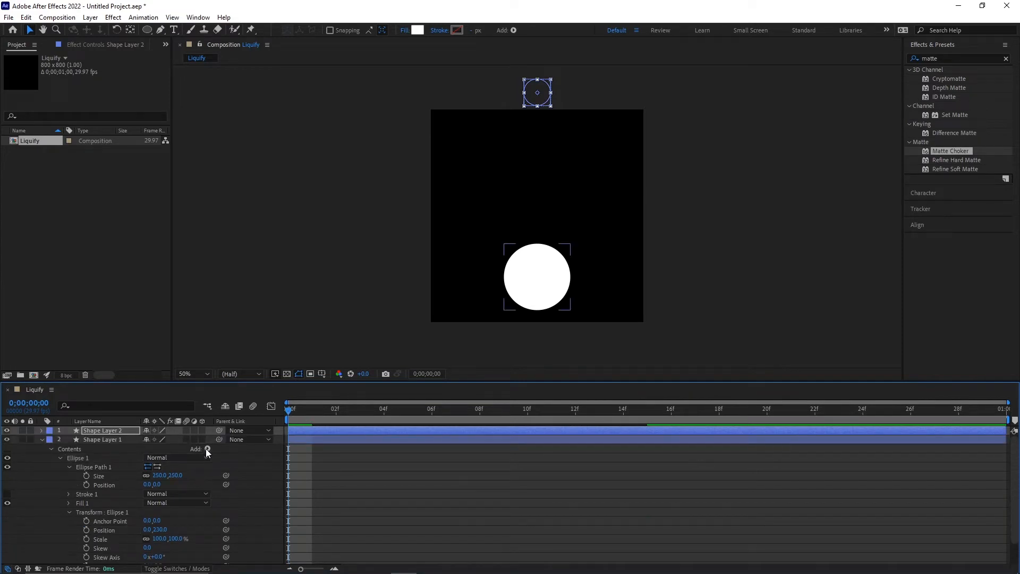
# Step: Add a Twist to the large circle, test the angle, and reset it to 0
pyautogui.click(206, 452)
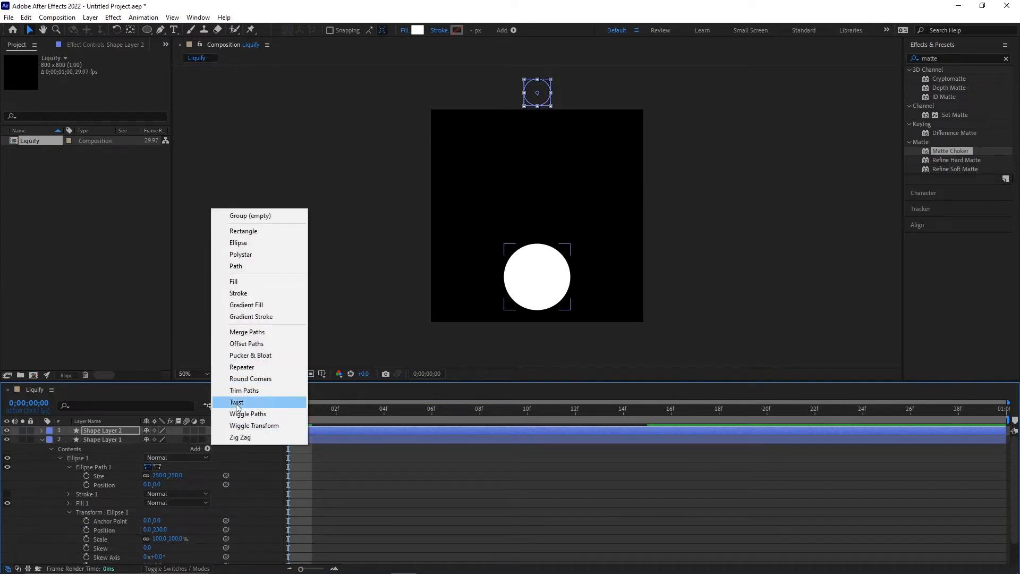
pyautogui.click(236, 402)
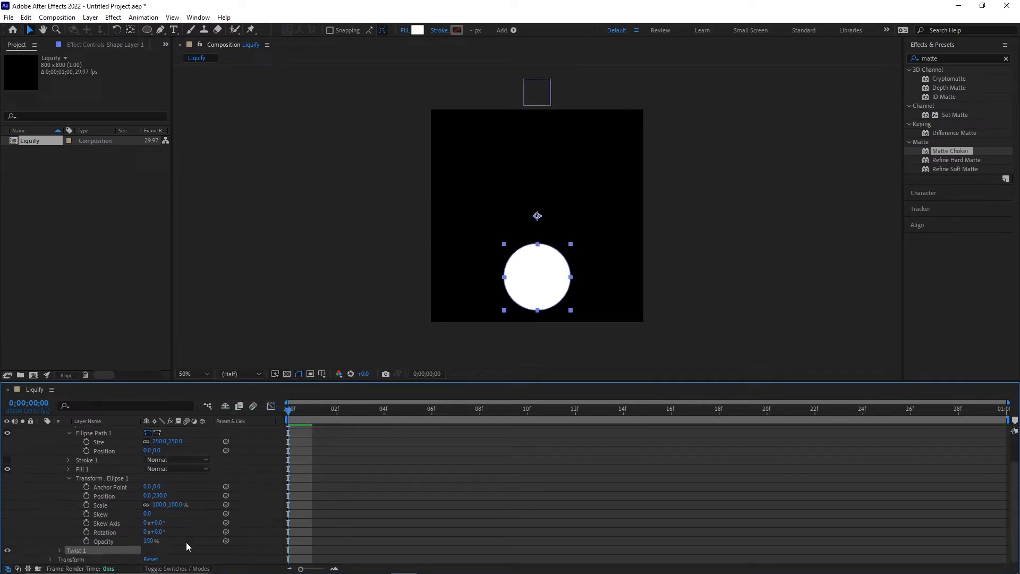
pyautogui.click(59, 541)
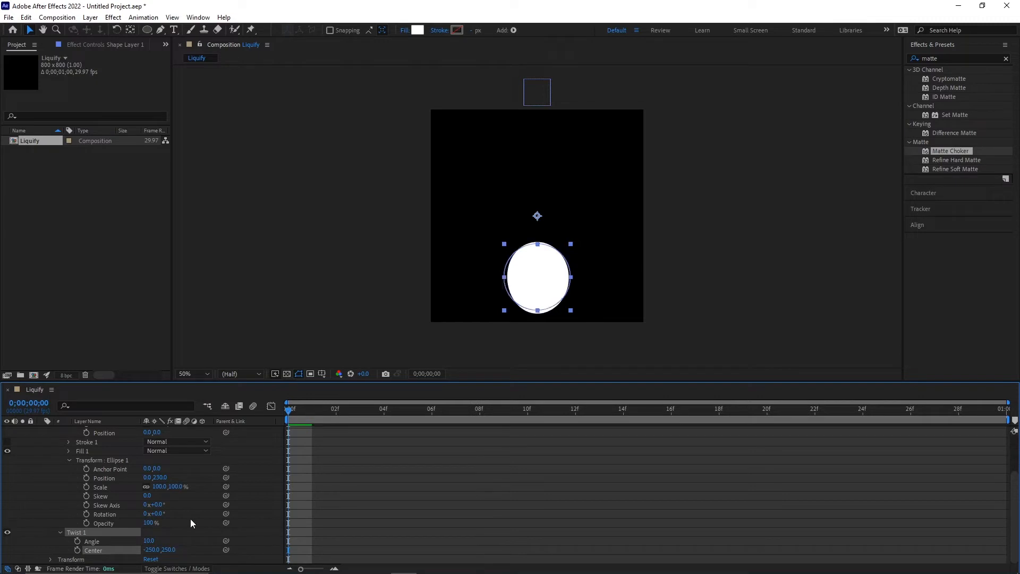
pyautogui.moveTo(148, 541); pyautogui.dragTo(120, 541)
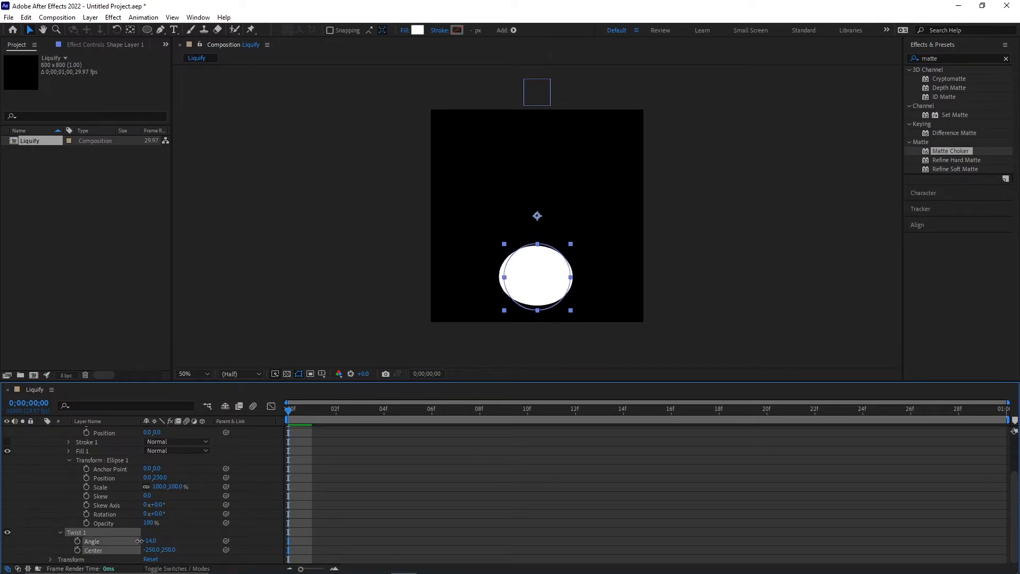
pyautogui.click(151, 541)
pyautogui.write('0')
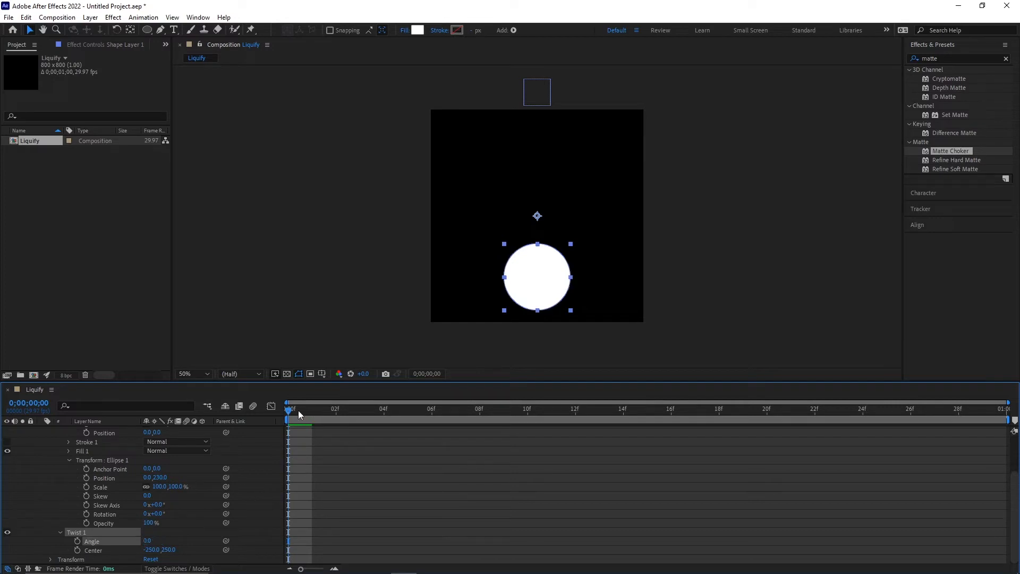
# Step: Keyframe Twist Angle 0 at frame 10 and about -18 at frame 13
pyautogui.moveTo(288, 409); pyautogui.dragTo(480, 408)
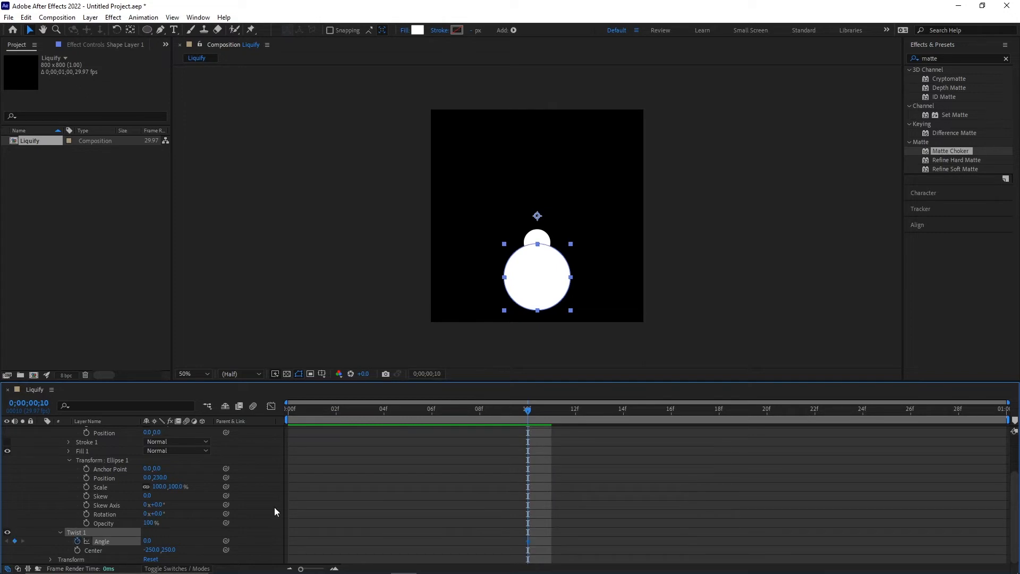
pyautogui.click(599, 409)
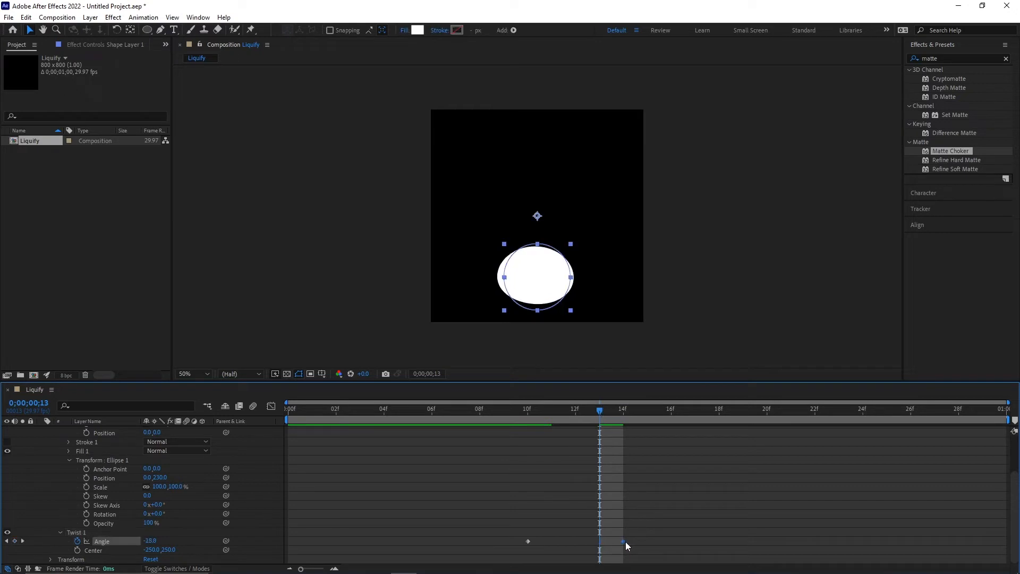
pyautogui.moveTo(599, 408); pyautogui.dragTo(622, 408)
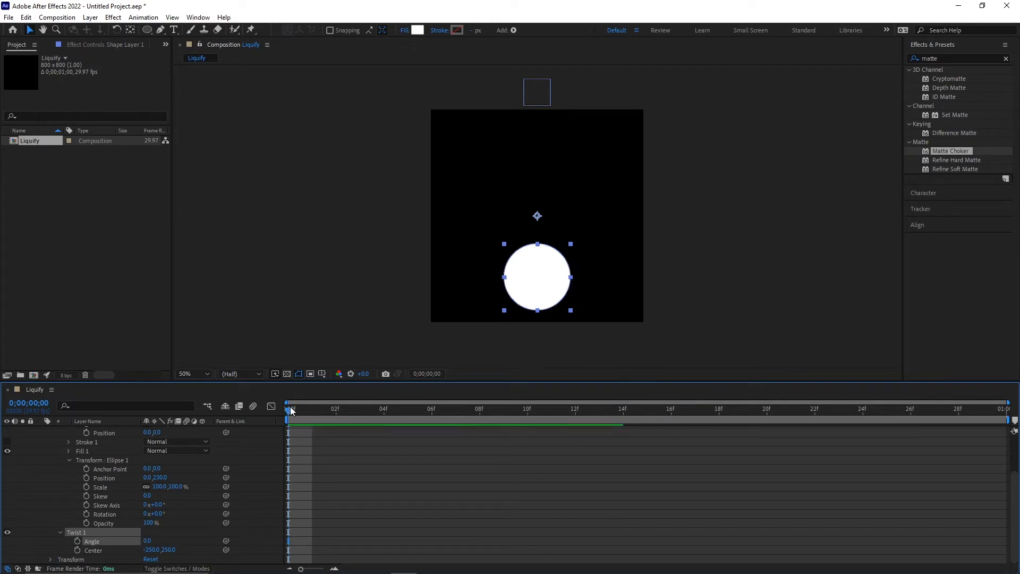
pyautogui.click(527, 409)
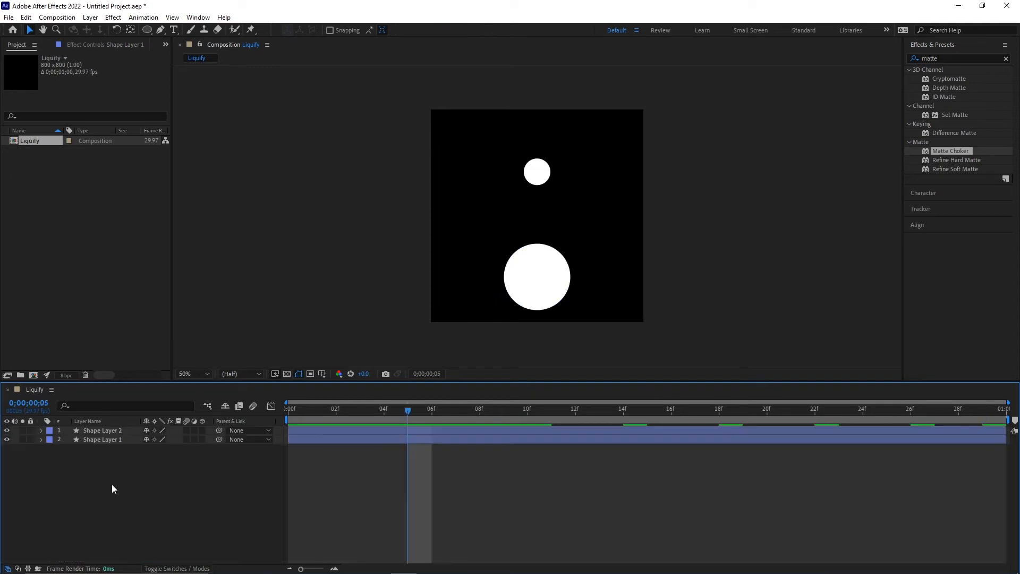
# Step: Add an adjustment layer with Gaussian Blur at Blurriness 60
pyautogui.rightClick(113, 487)
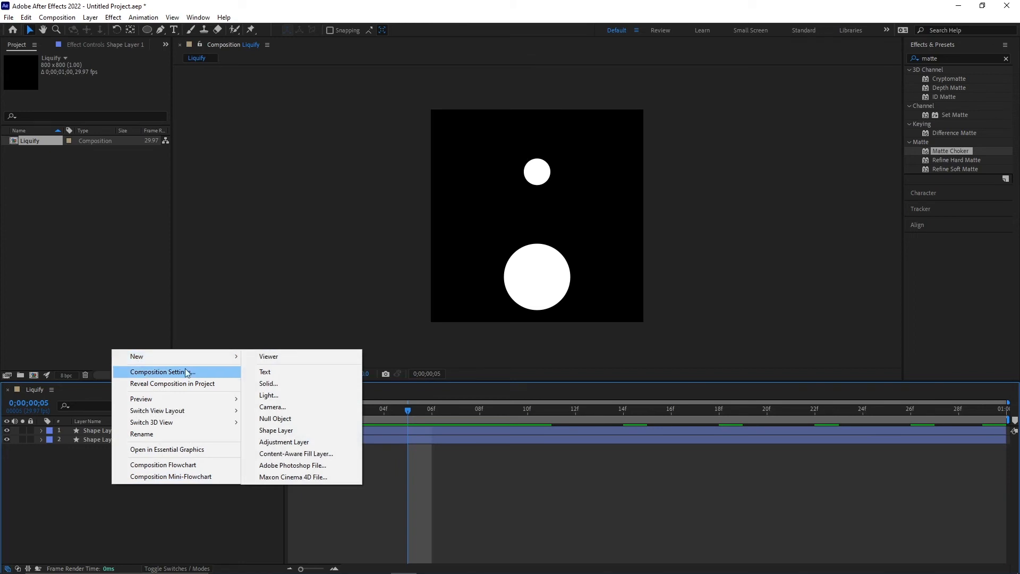
pyautogui.click(284, 442)
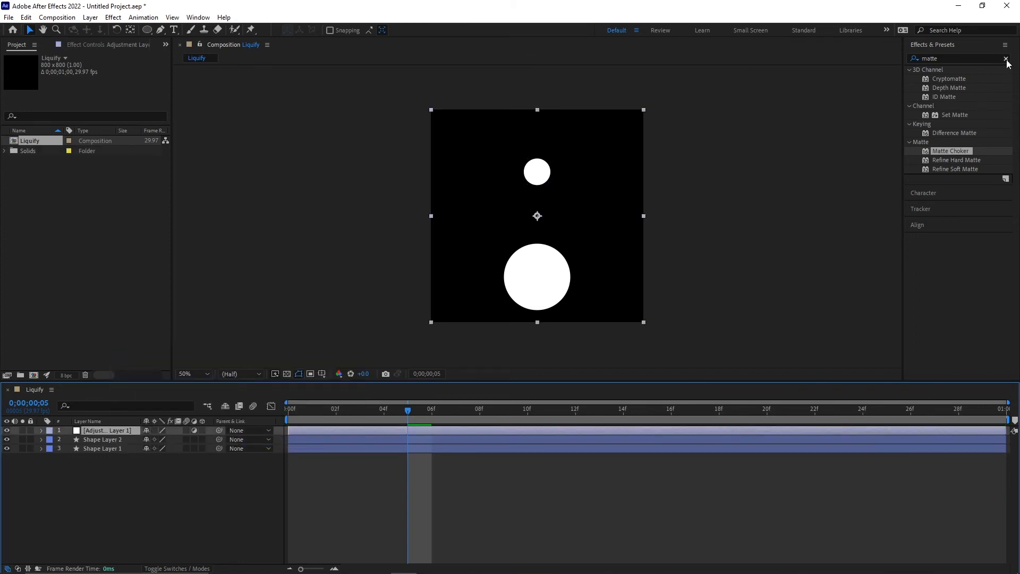
pyautogui.write('gau')
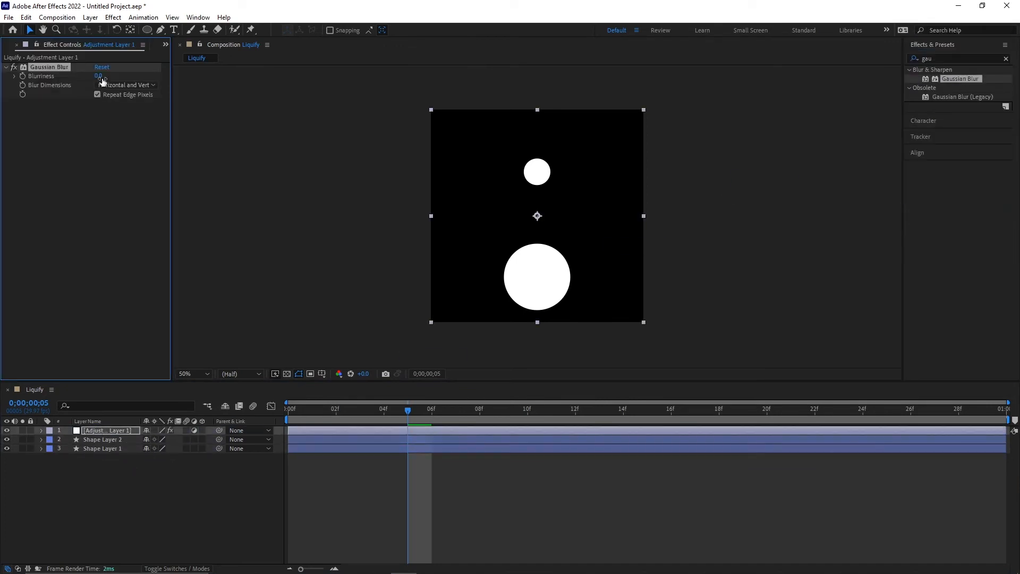
pyautogui.write('60')
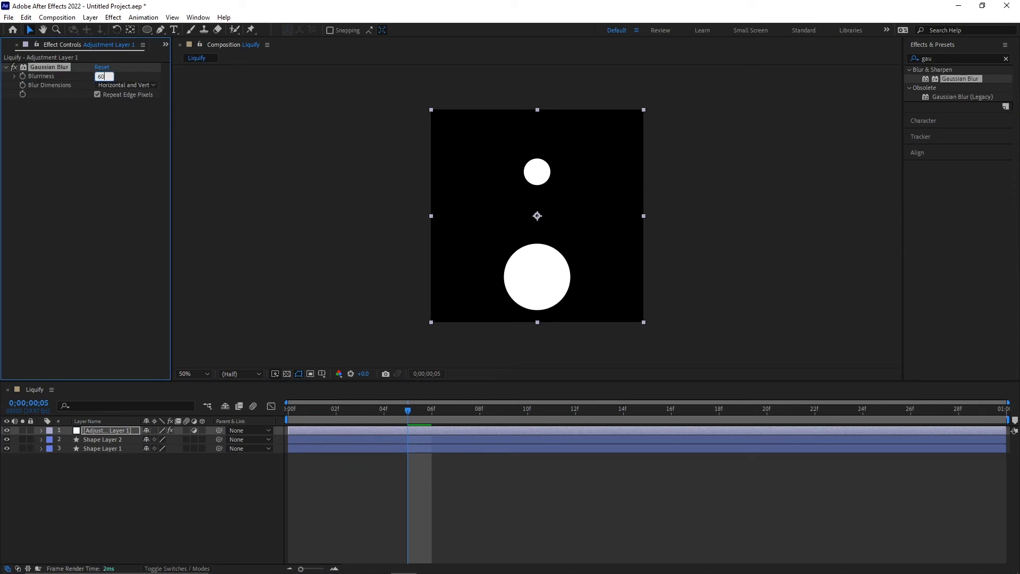
pyautogui.press('Enter')
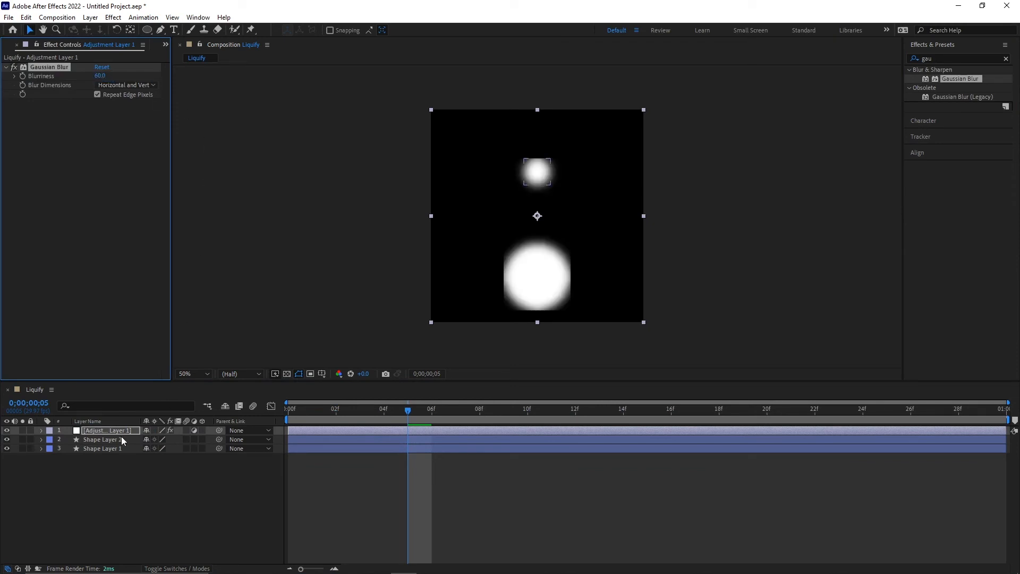
# Step: Pre-compose both circle layers into Pre-comp 1
pyautogui.rightClick(101, 439)
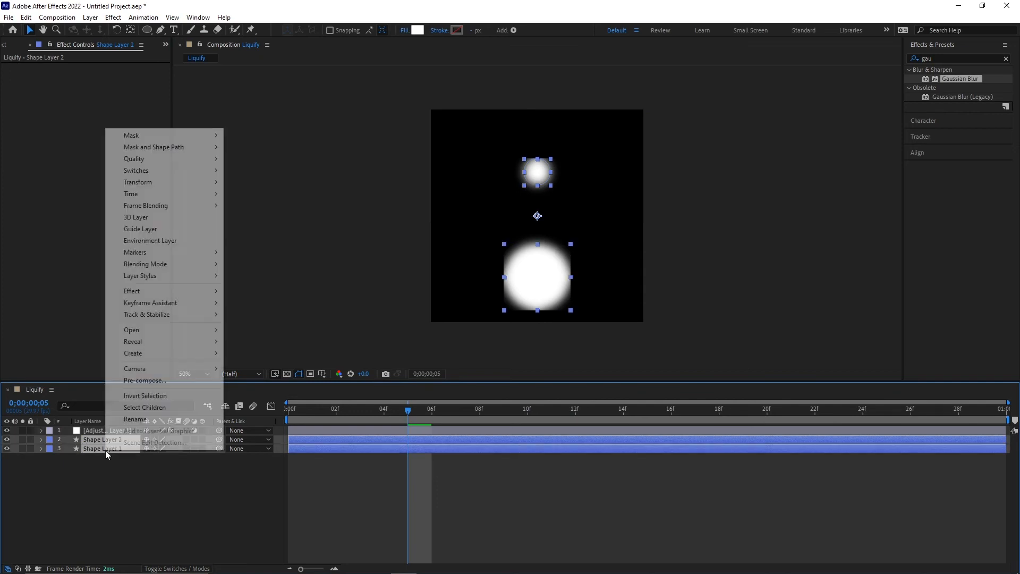
pyautogui.moveTo(136, 420)
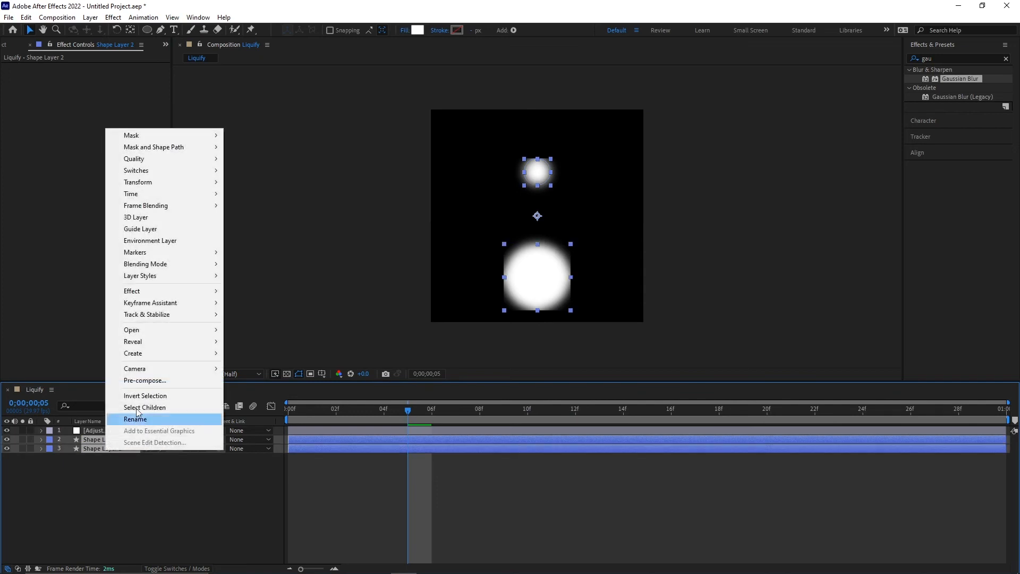
pyautogui.click(145, 380)
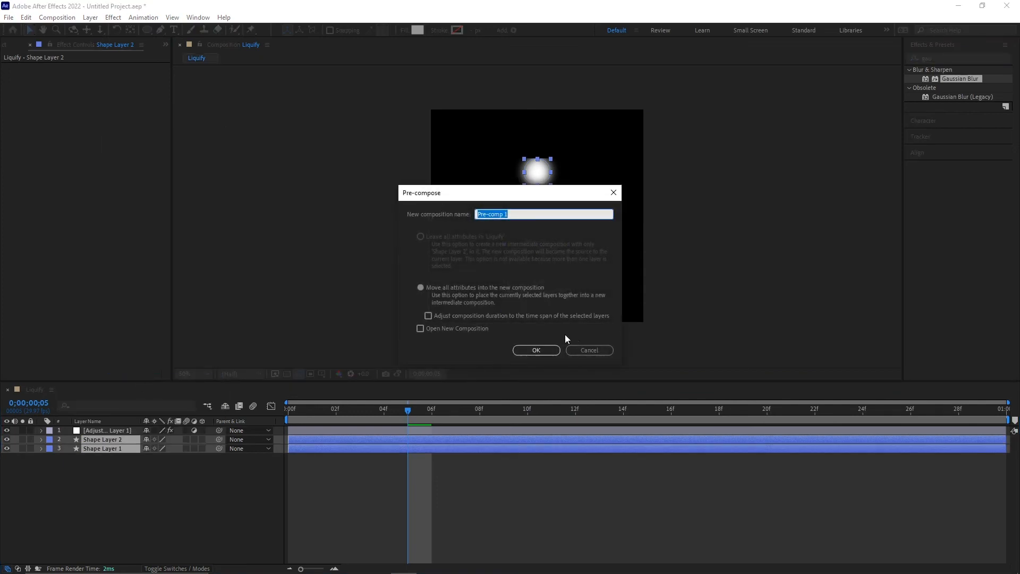
pyautogui.click(536, 350)
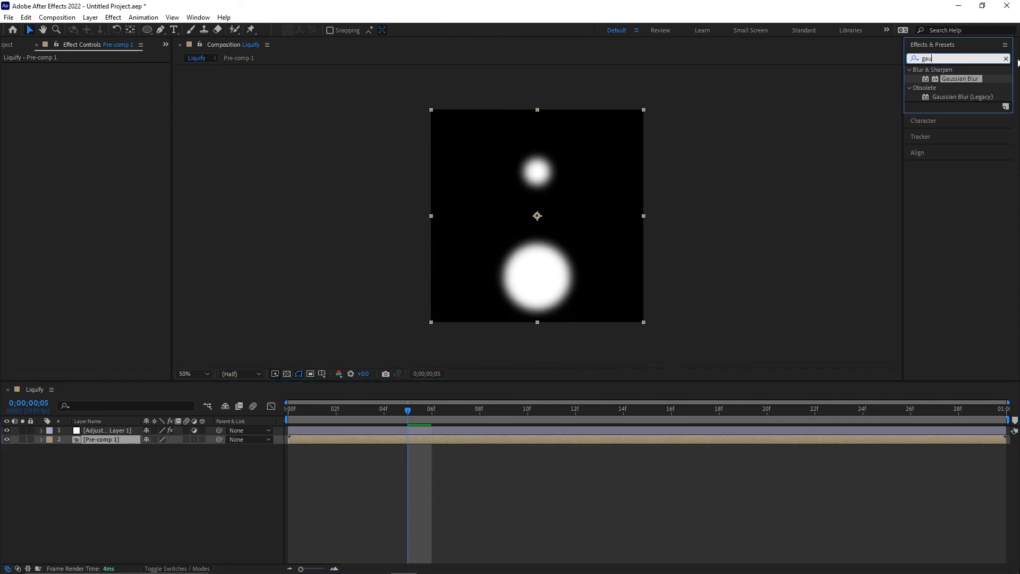
# Step: Apply Matte Choker to the adjustment layer and edit Gray Level Softness 1
pyautogui.click(1006, 59)
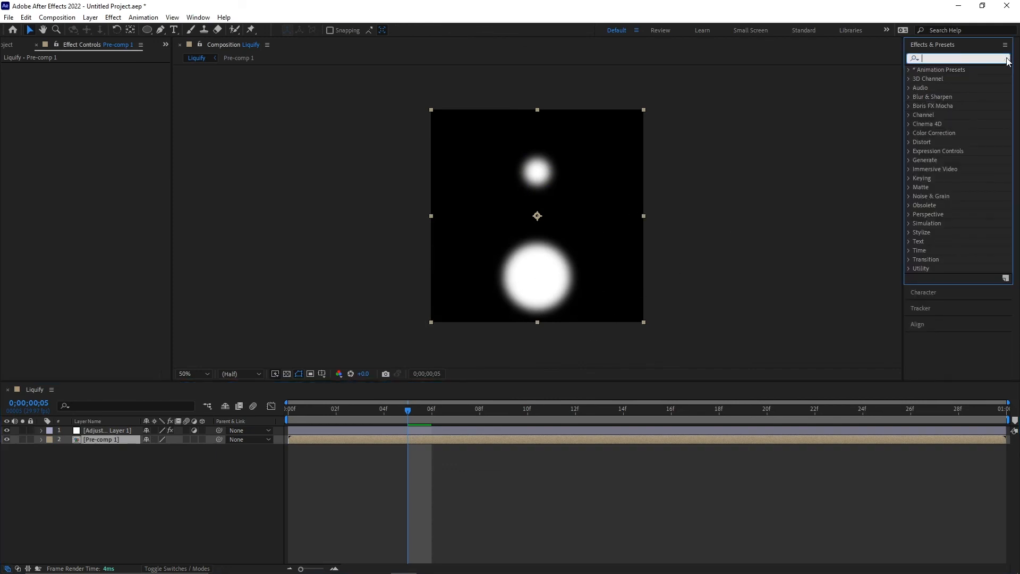
pyautogui.write('matte')
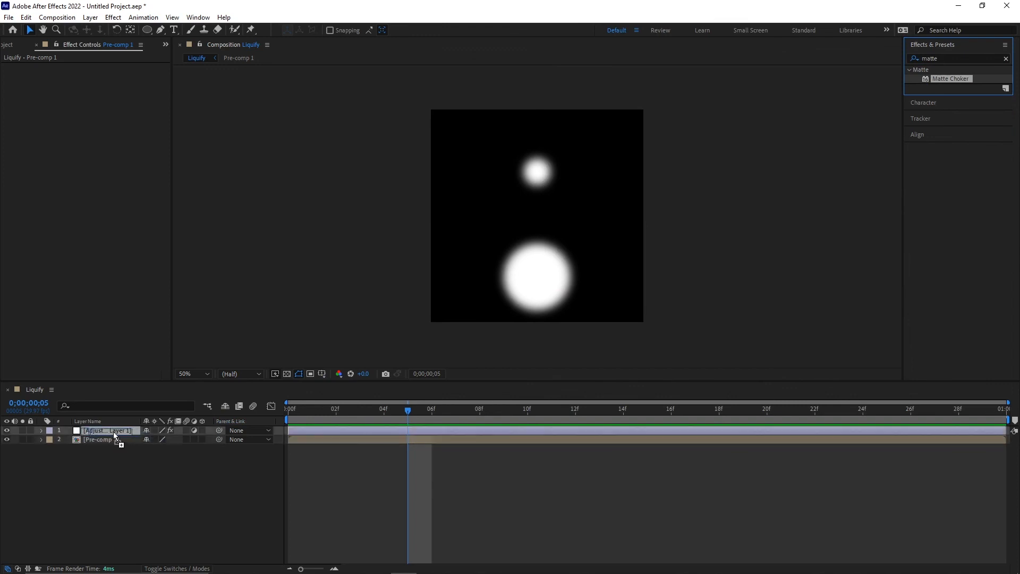
pyautogui.click(107, 430)
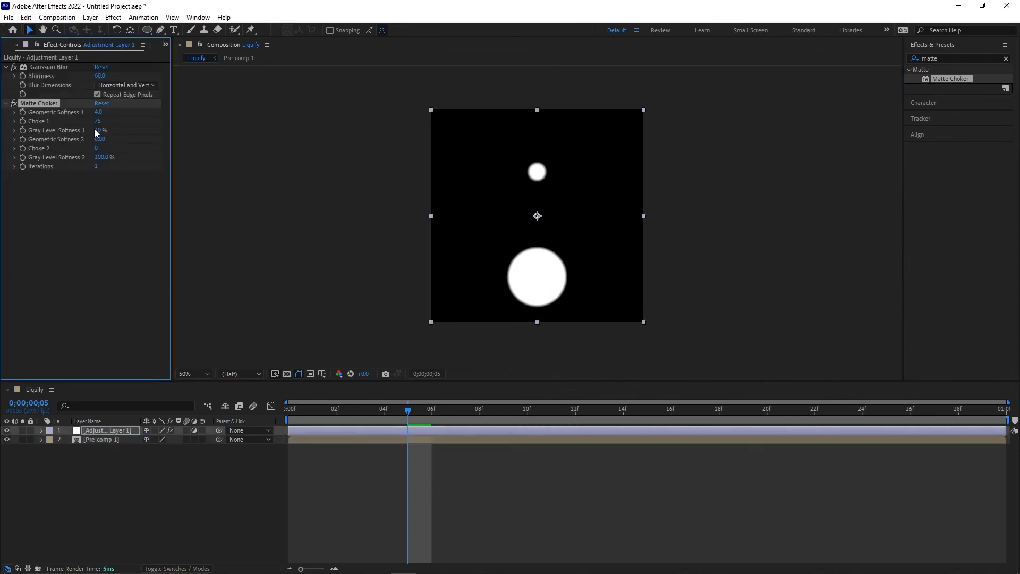
pyautogui.doubleClick(101, 130)
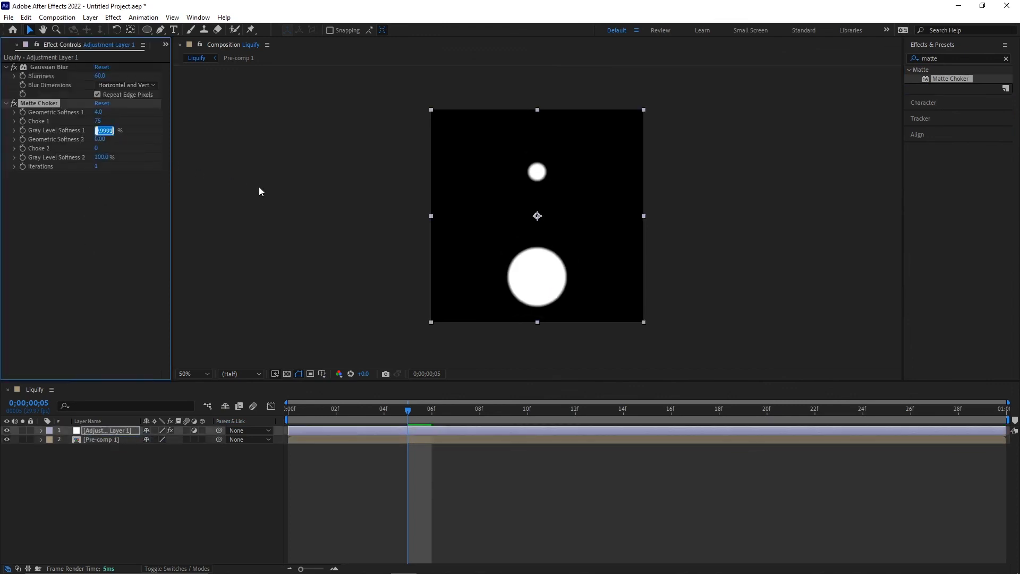